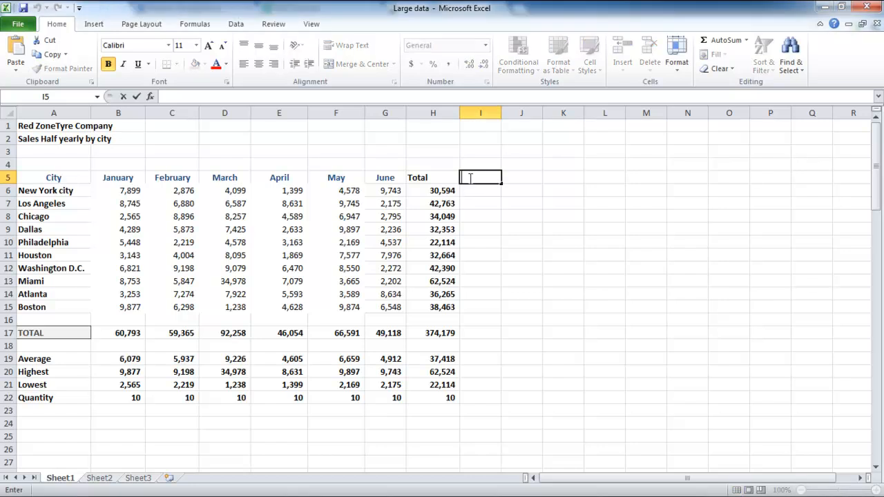
Add a 'Percent of total' heading in I5 and enter =H6/H17 in I6 for New York
text(Percent of total)
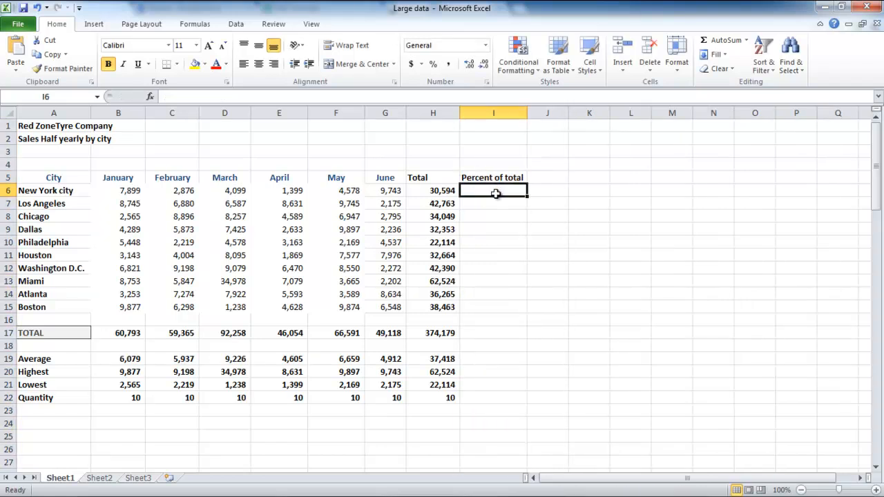
text(=h6/)
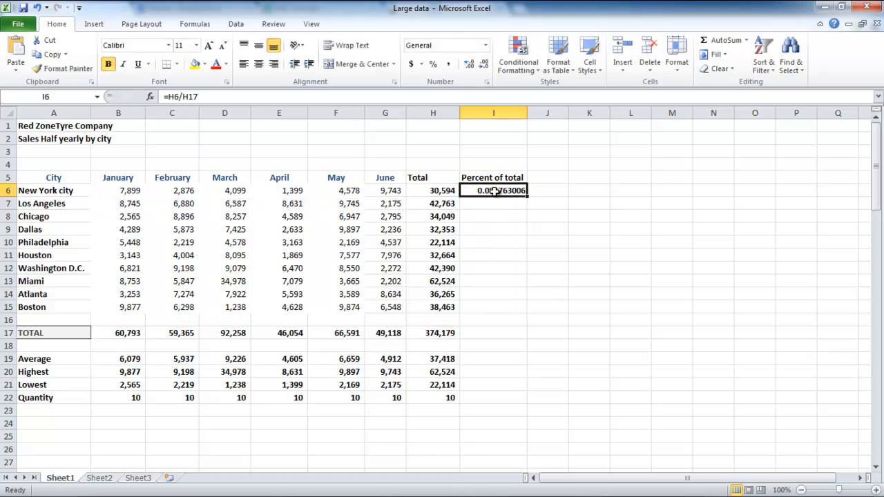
Format the Percent of total cells I6:I16 as percentages with one decimal place (8.2%)
drag(492, 190, 493, 294)
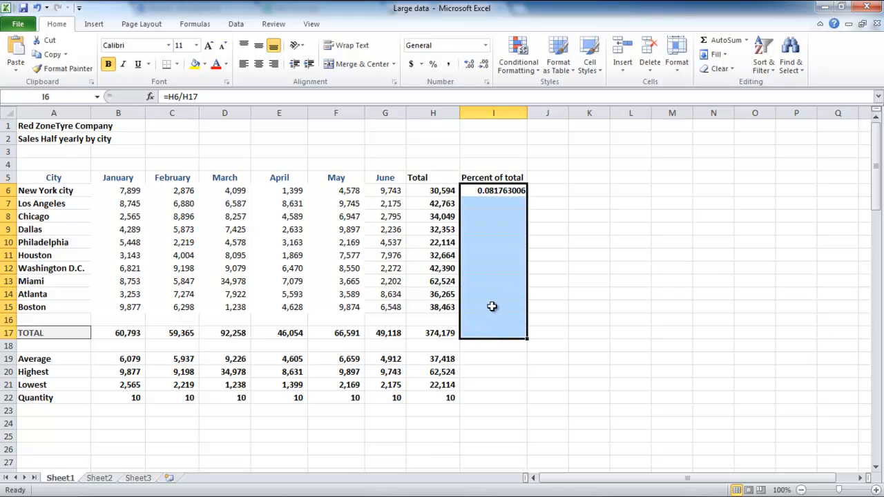
mouse_move(433, 64)
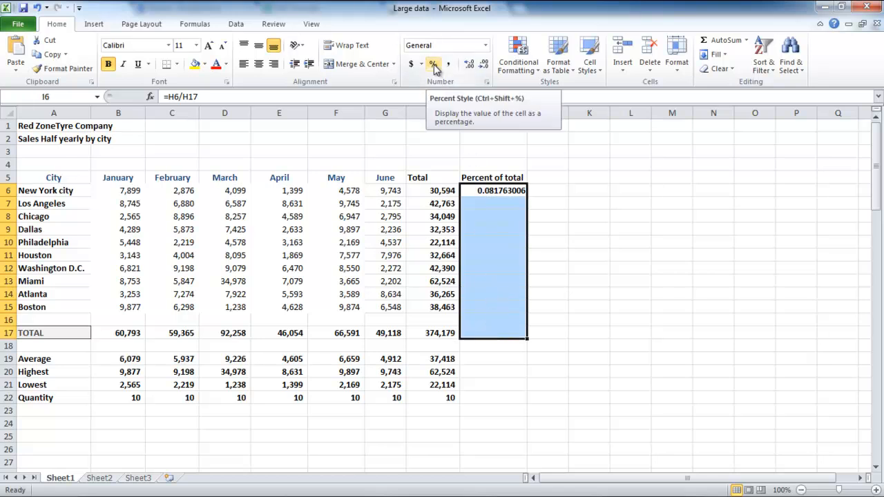
click(434, 63)
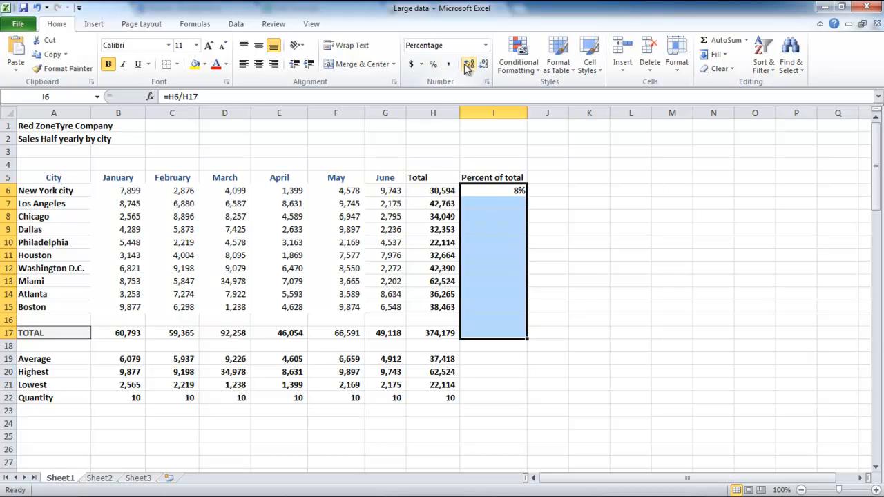
click(468, 64)
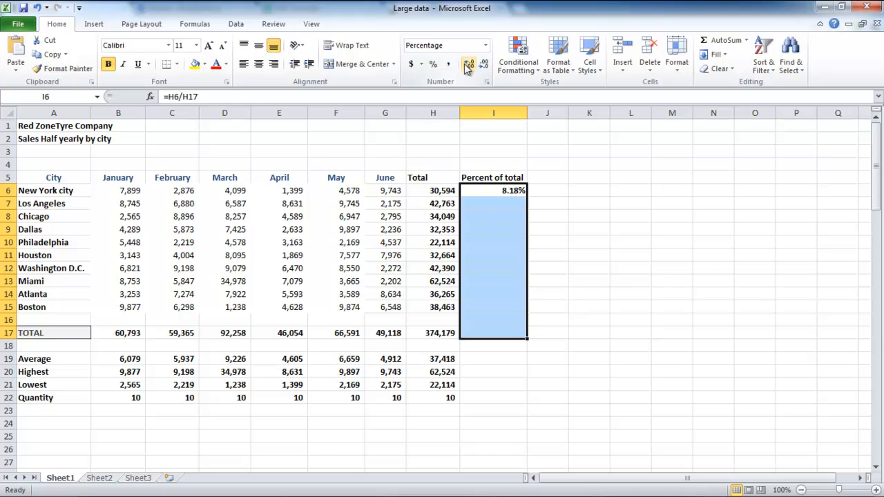
click(483, 65)
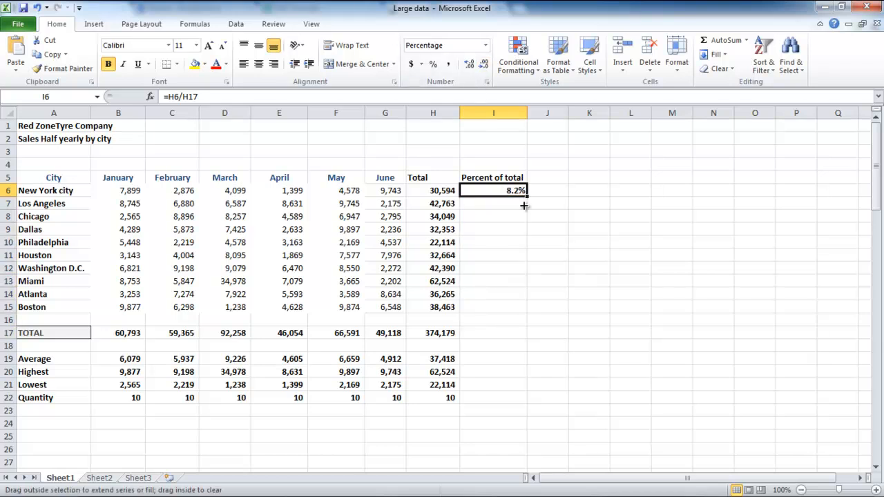
Fill the percent formula down to Boston's row and show formulas with Ctrl+`
drag(523, 191, 524, 307)
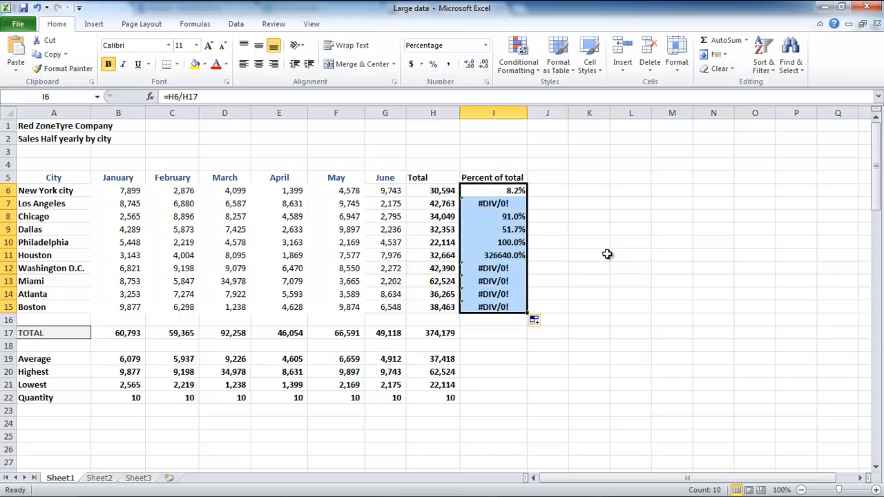
mouse_move(590, 236)
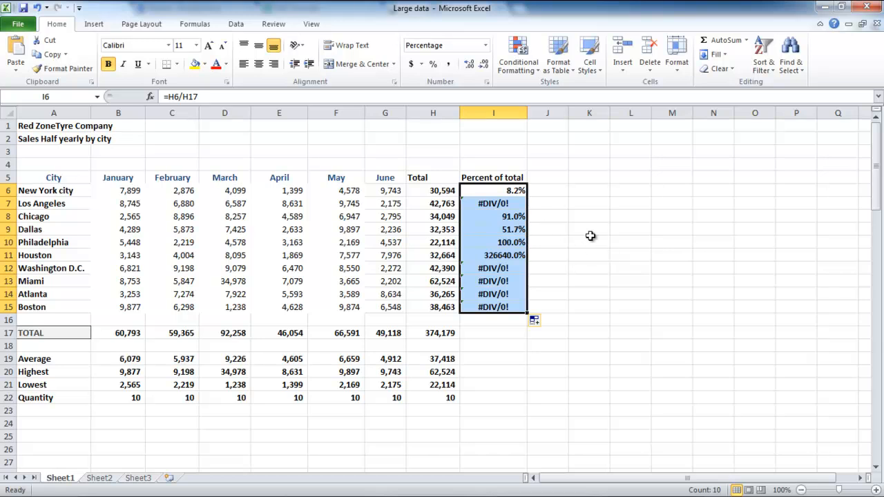
key(ctrl+`)
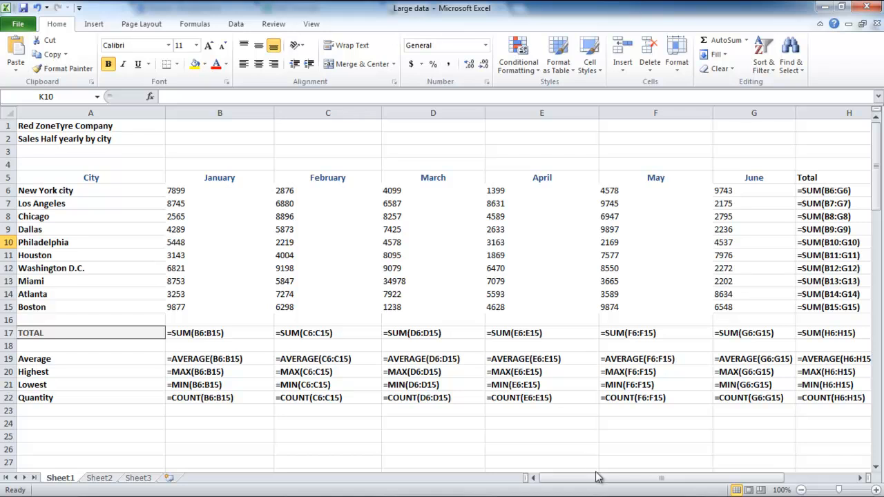
Scroll across the sheet to inspect the copied divisors shifting past H17, then return to values
scroll(right, 3)
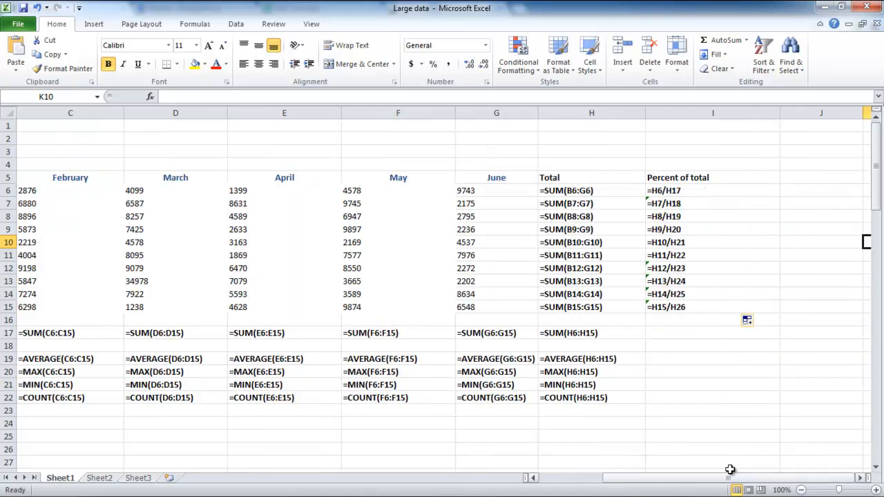
mouse_move(707, 373)
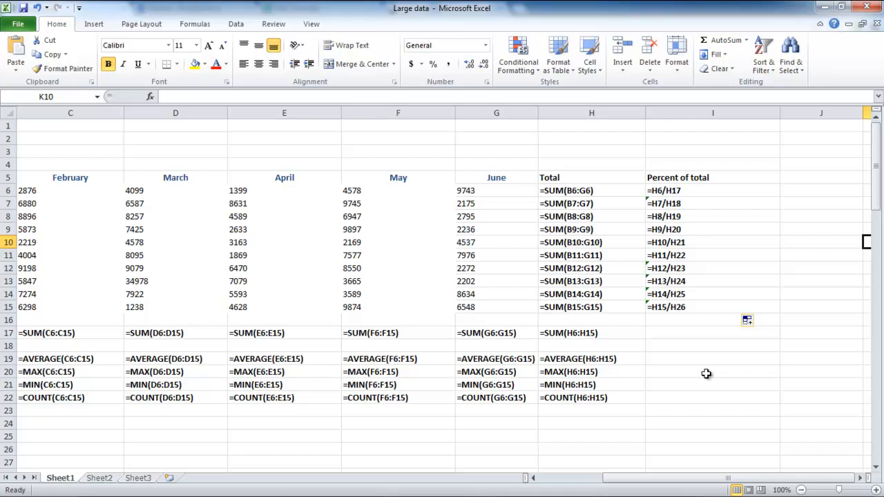
mouse_move(682, 481)
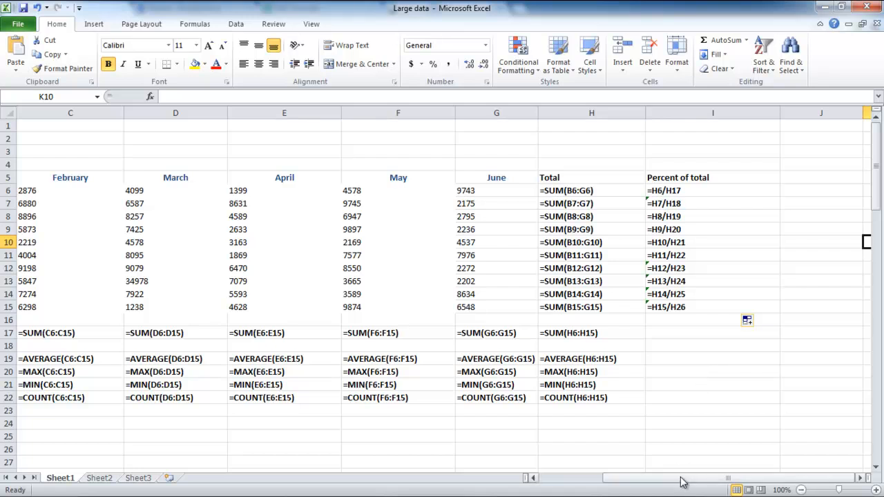
scroll(left, 3)
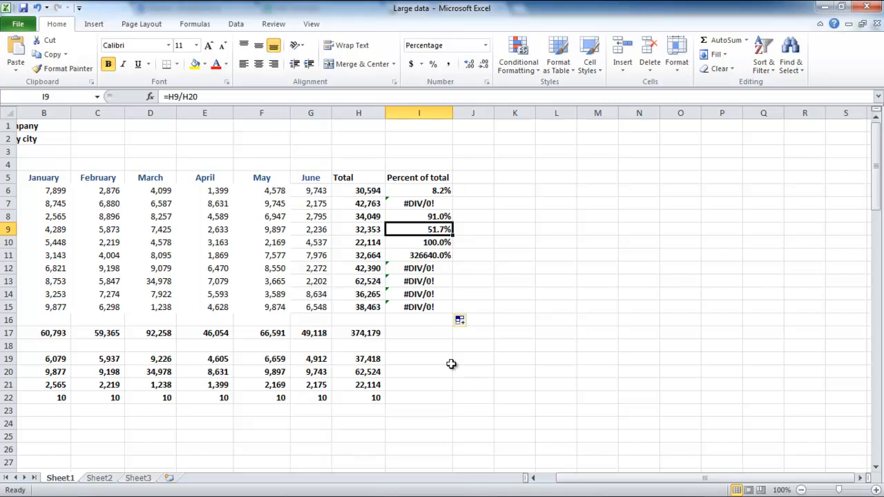
Clear the faulty copied percentages and begin re-entering I6's formula with =H6
click(419, 254)
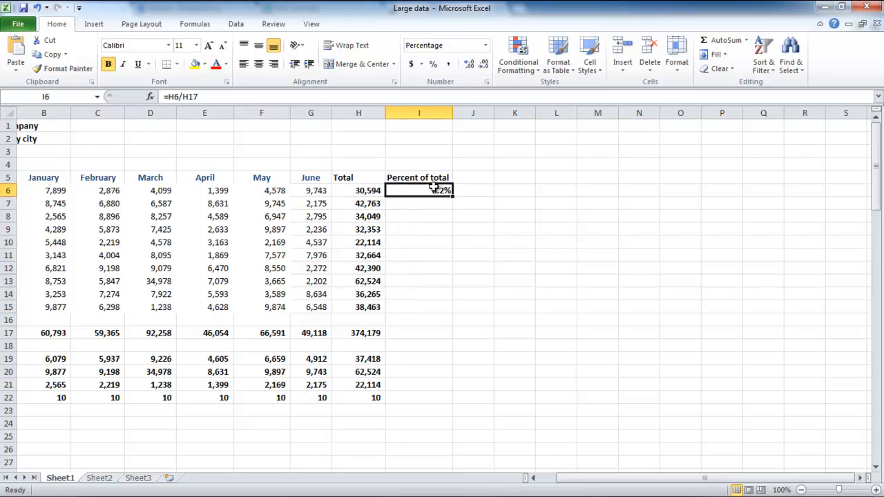
text(=h6)
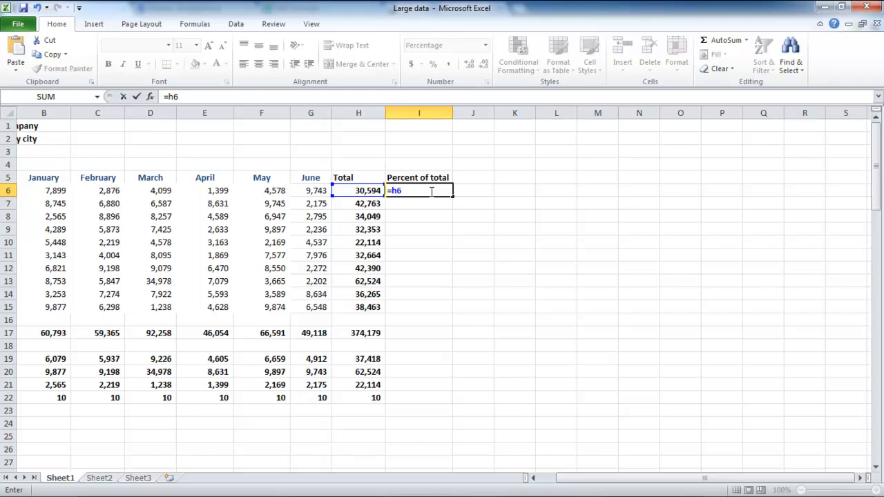
Complete I6 as =H6/$H$17 with the total locked and fill it down to Boston's row
click(357, 332)
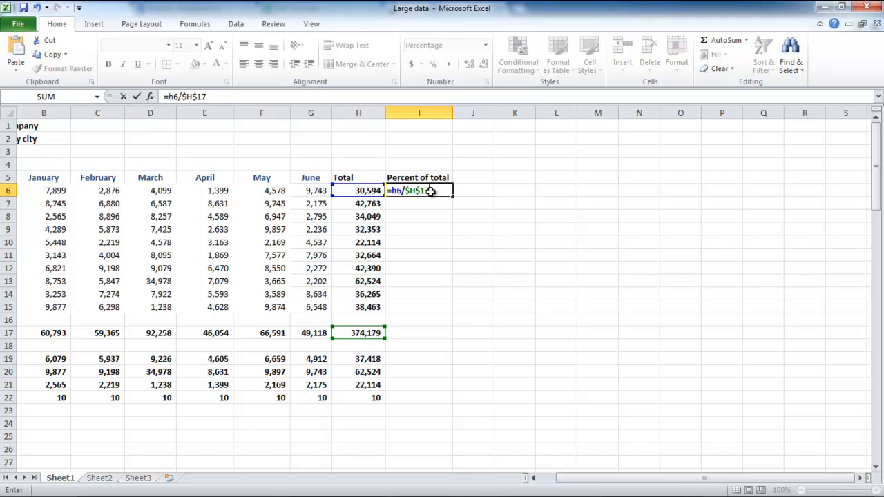
key(Return)
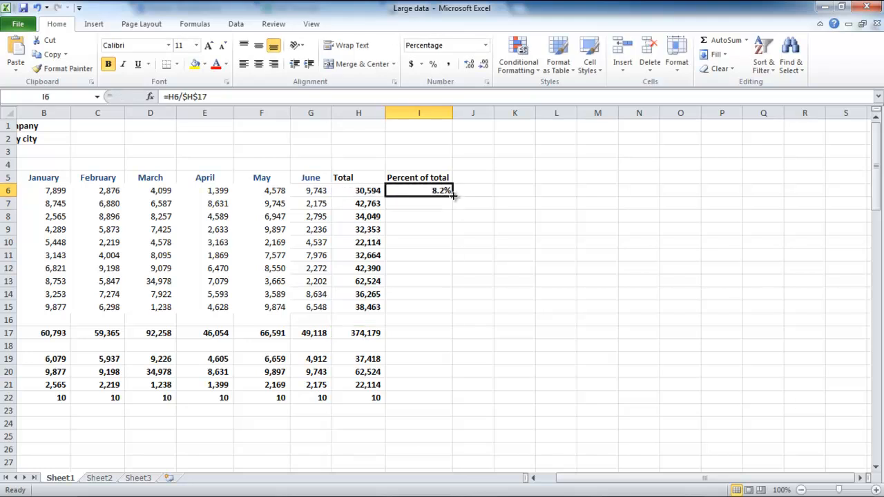
drag(453, 196, 448, 312)
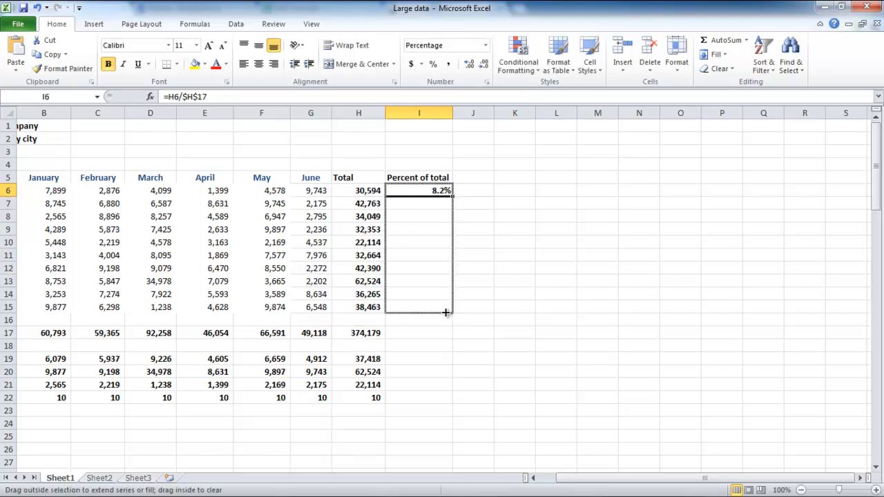